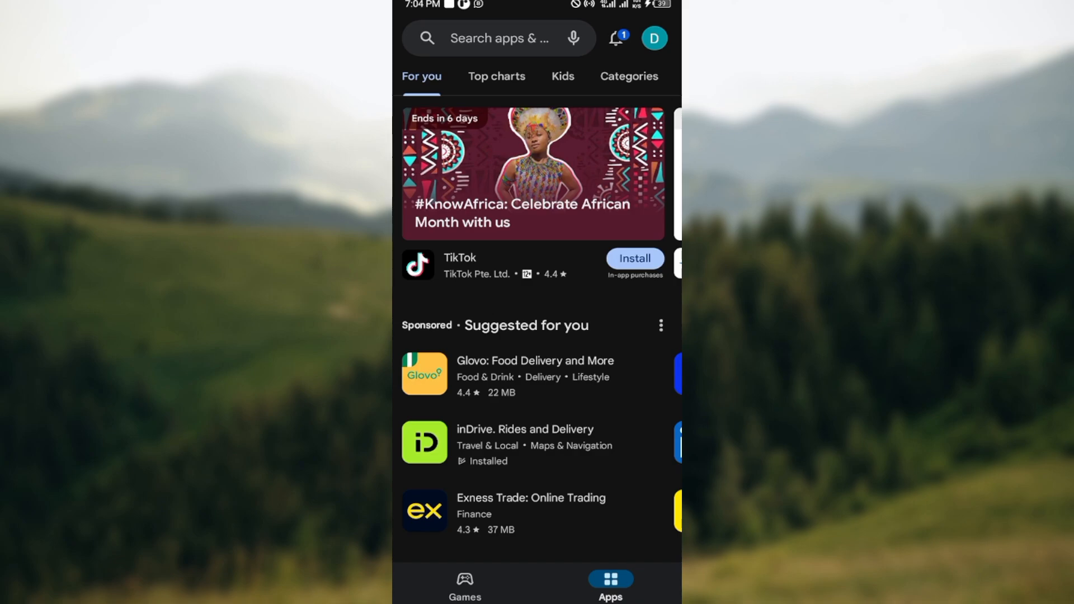
# Step: Reach the Subscriptions page through the profile avatar and Payments & subscriptions
pyautogui.click(654, 38)
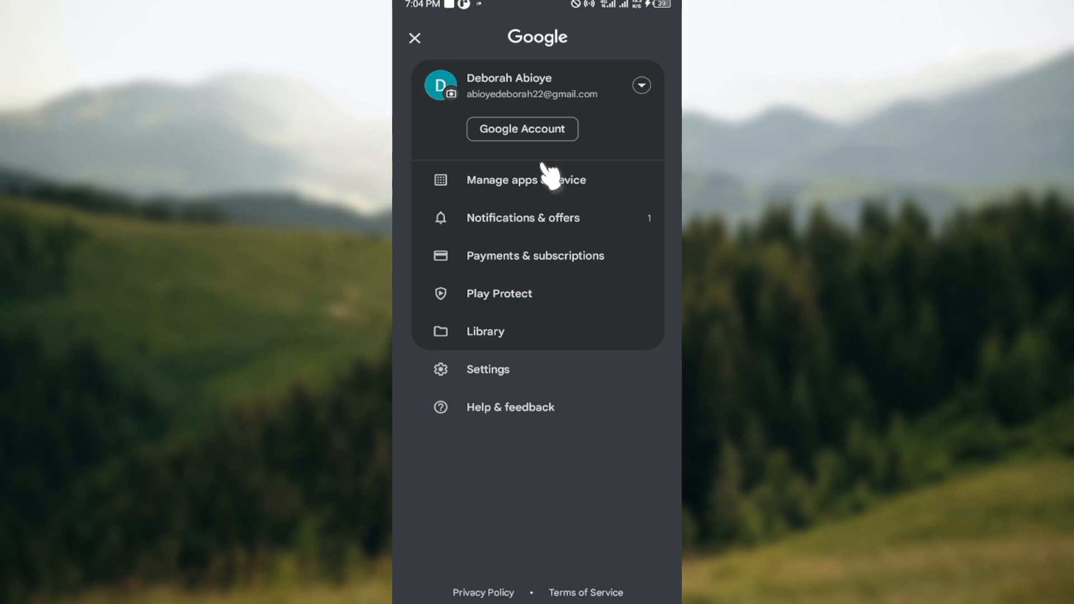
pyautogui.moveTo(522, 257)
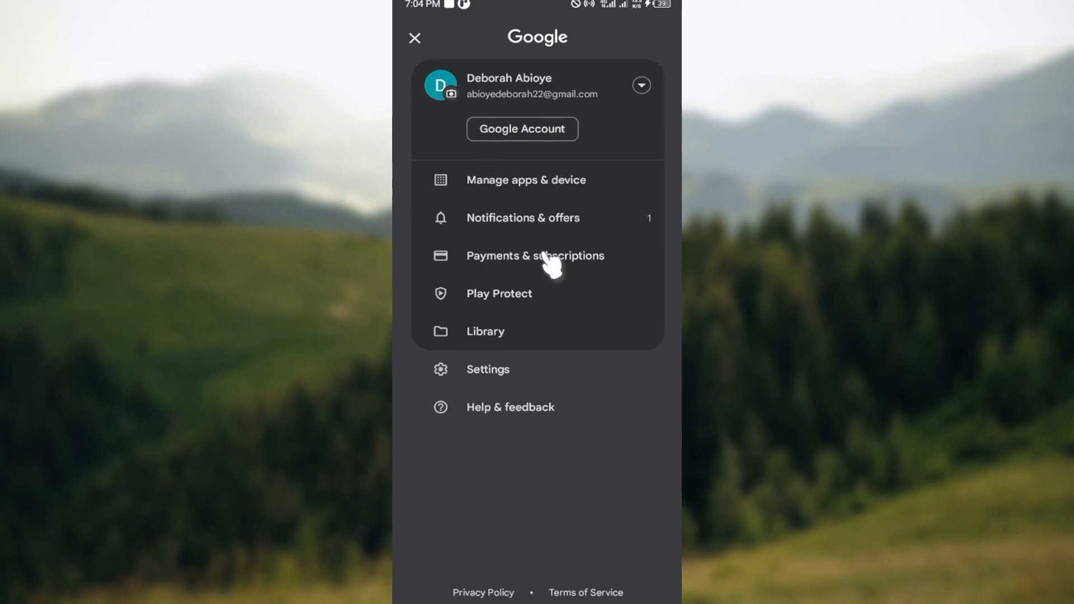
pyautogui.click(535, 255)
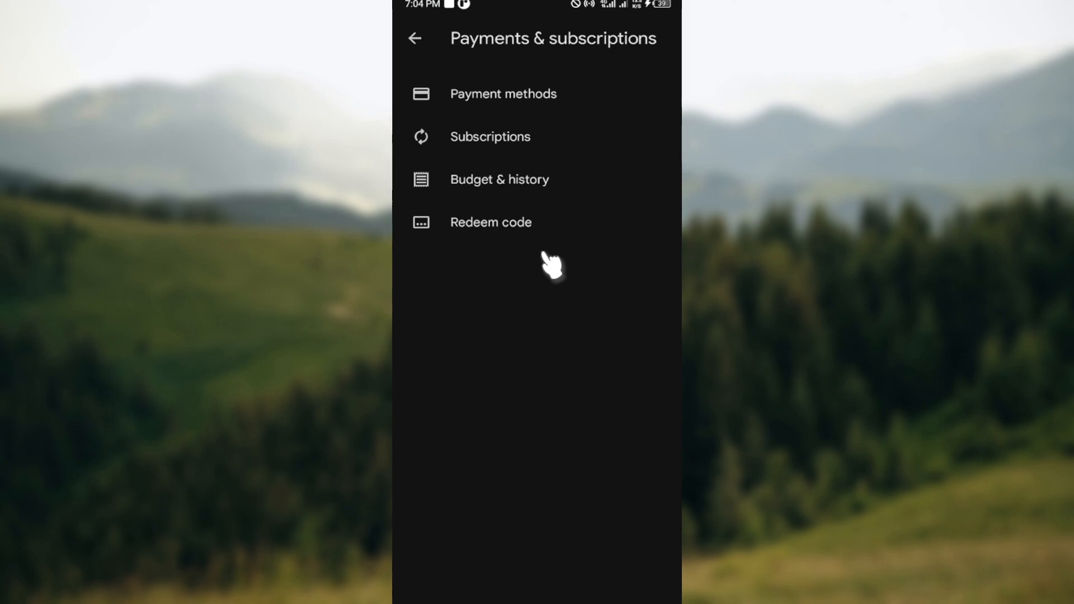
pyautogui.moveTo(522, 144)
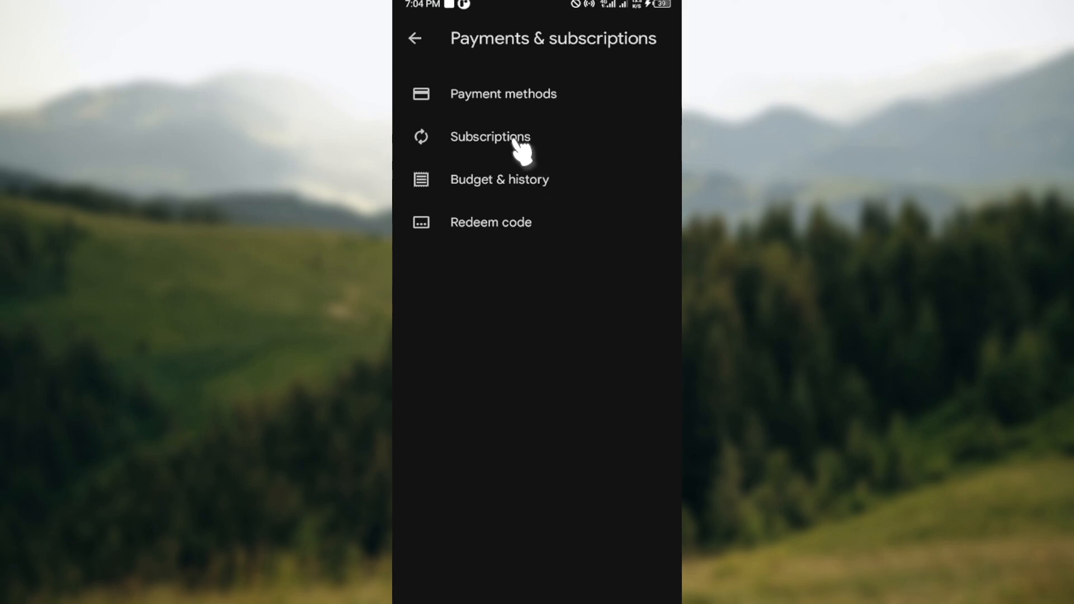
pyautogui.click(490, 137)
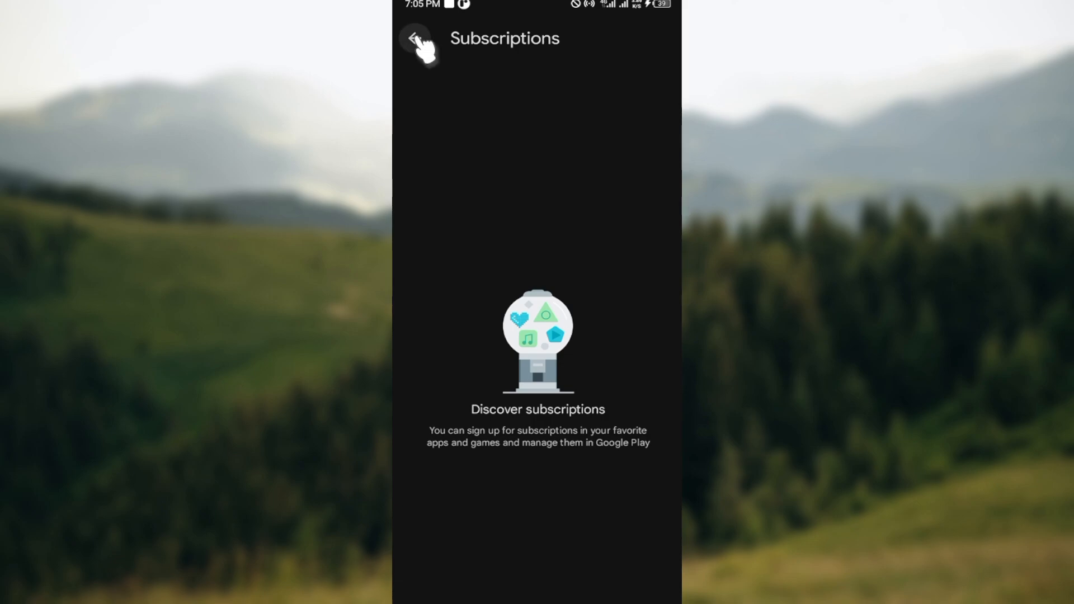
# Step: Leave the empty Subscriptions page and return to the For you home feed
pyautogui.click(414, 39)
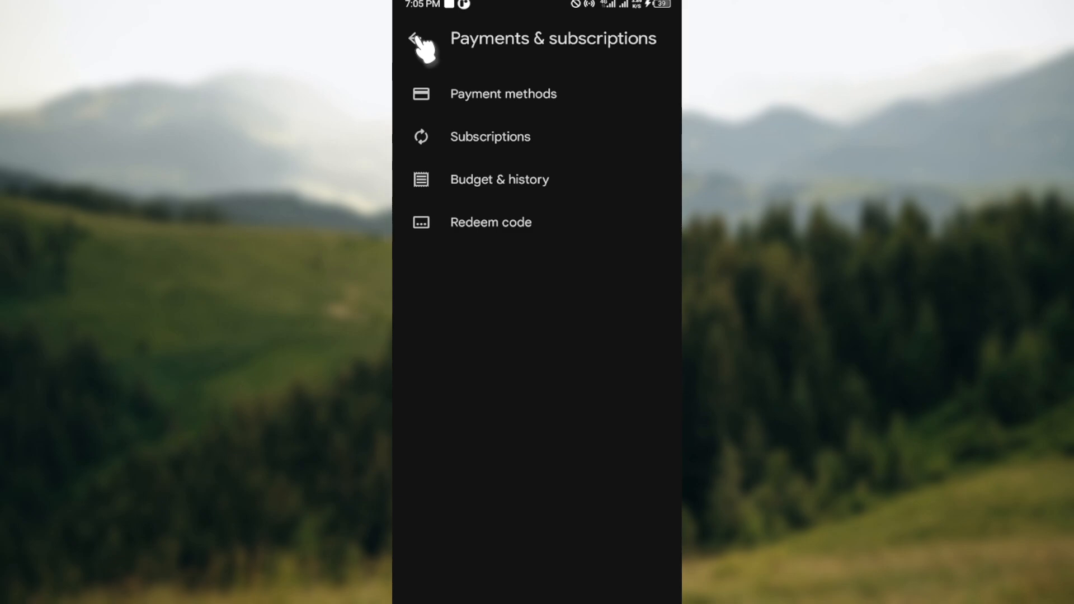
pyautogui.click(416, 39)
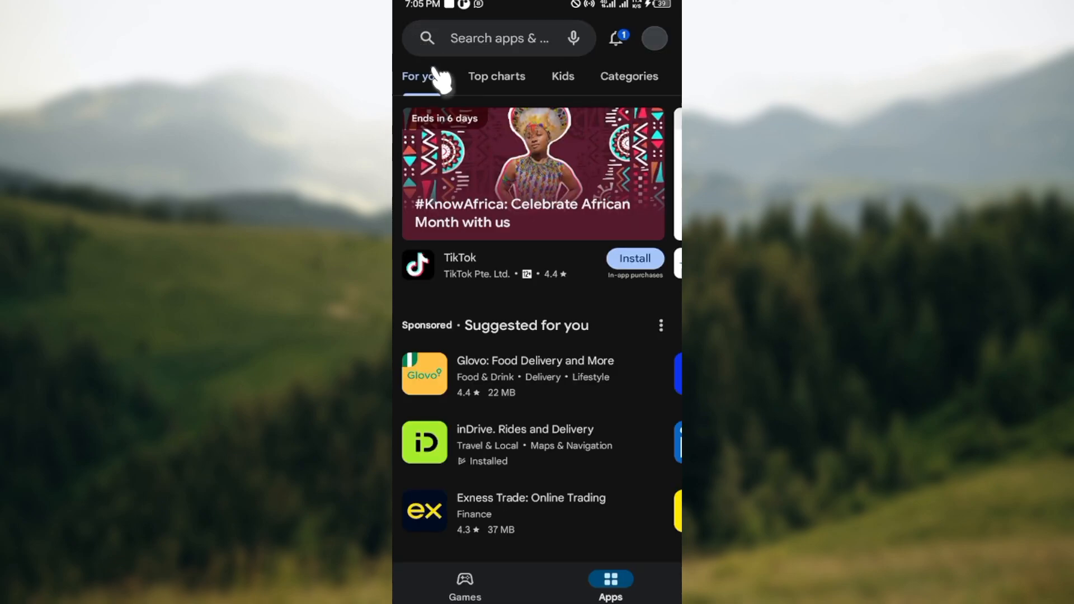